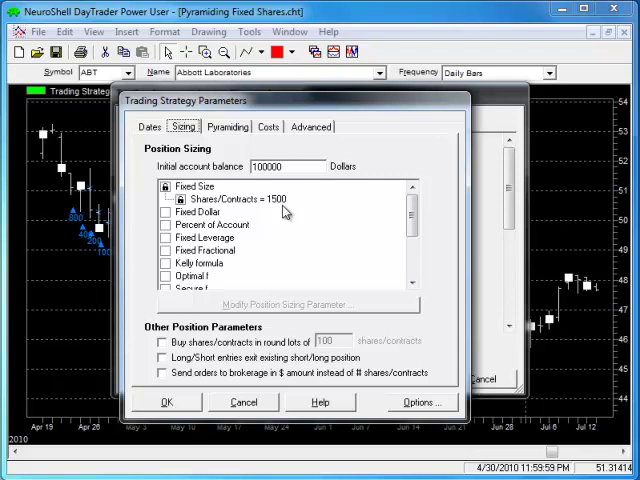
pyautogui.moveTo(235, 167)
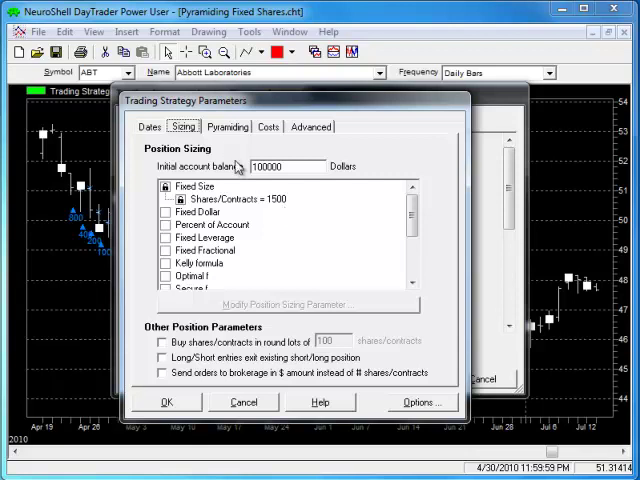